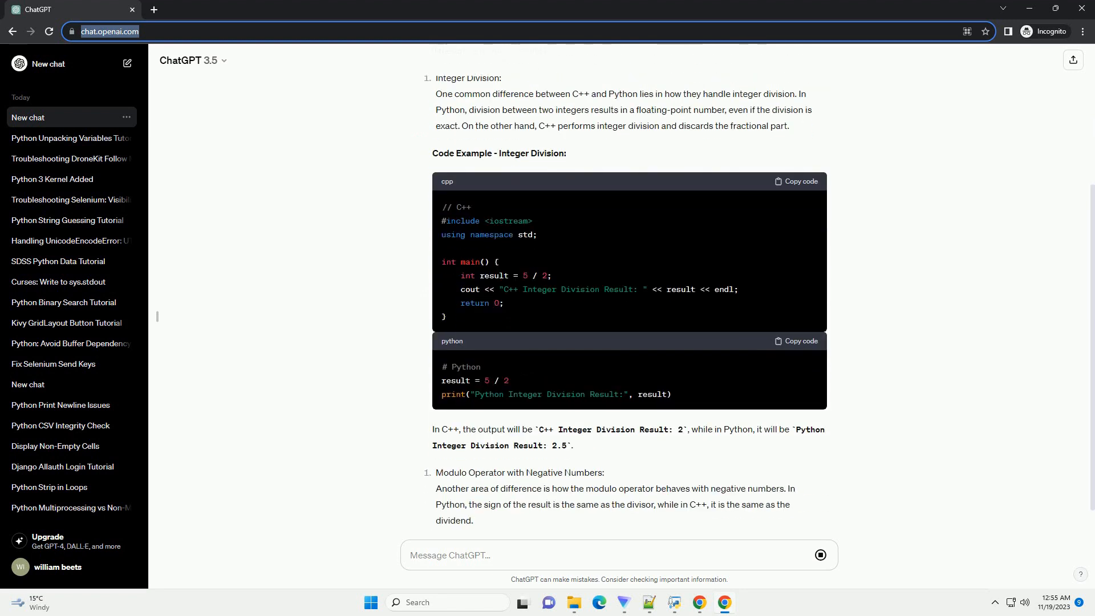
scroll(down, 3)
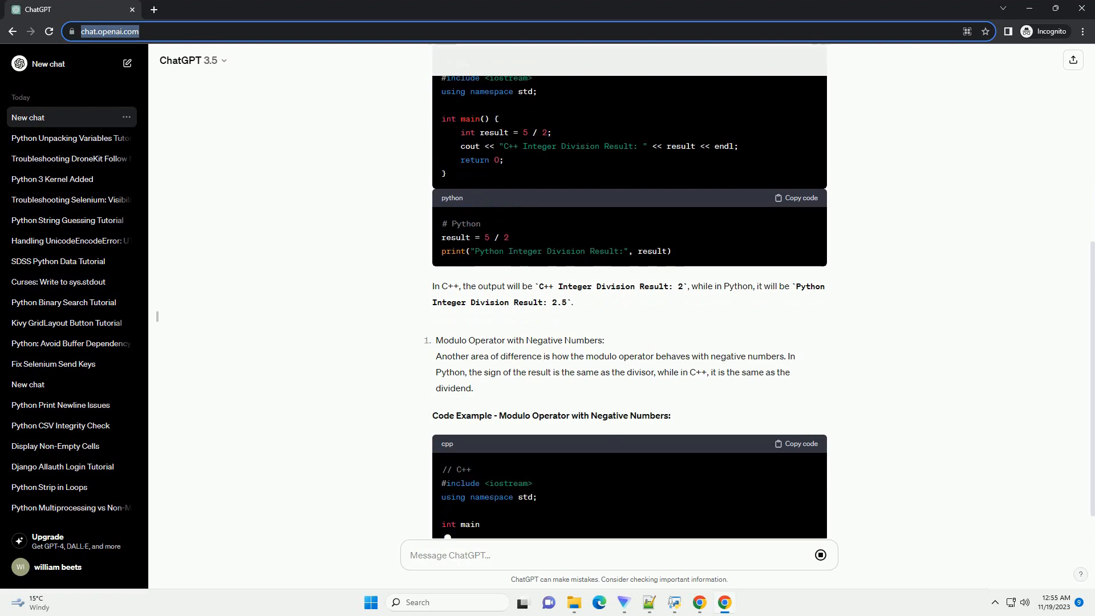
scroll(down, 3)
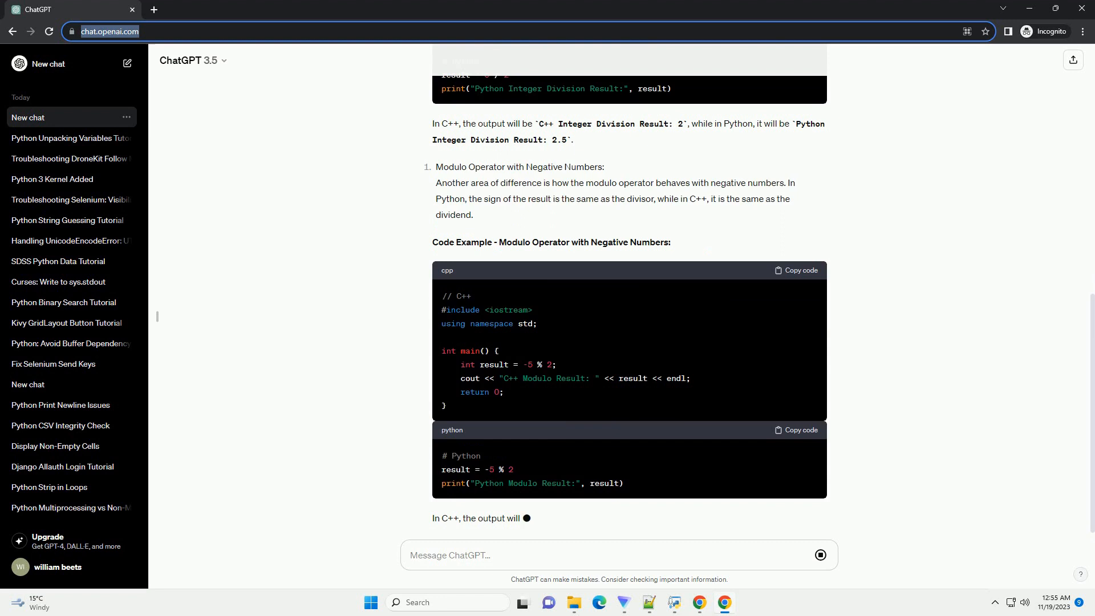
scroll(down, 3)
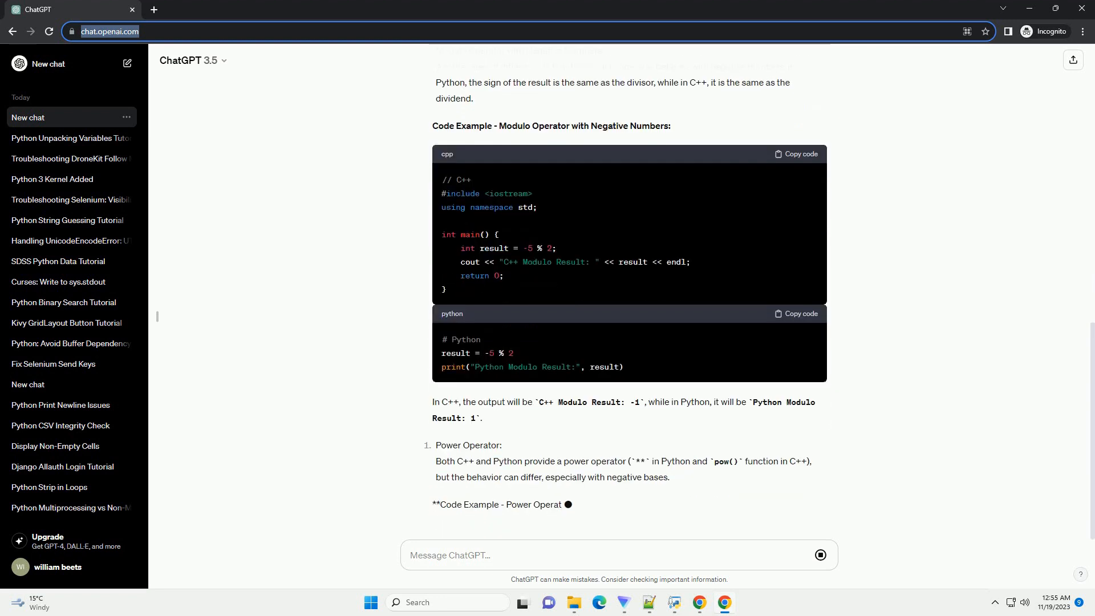
scroll(down, 3)
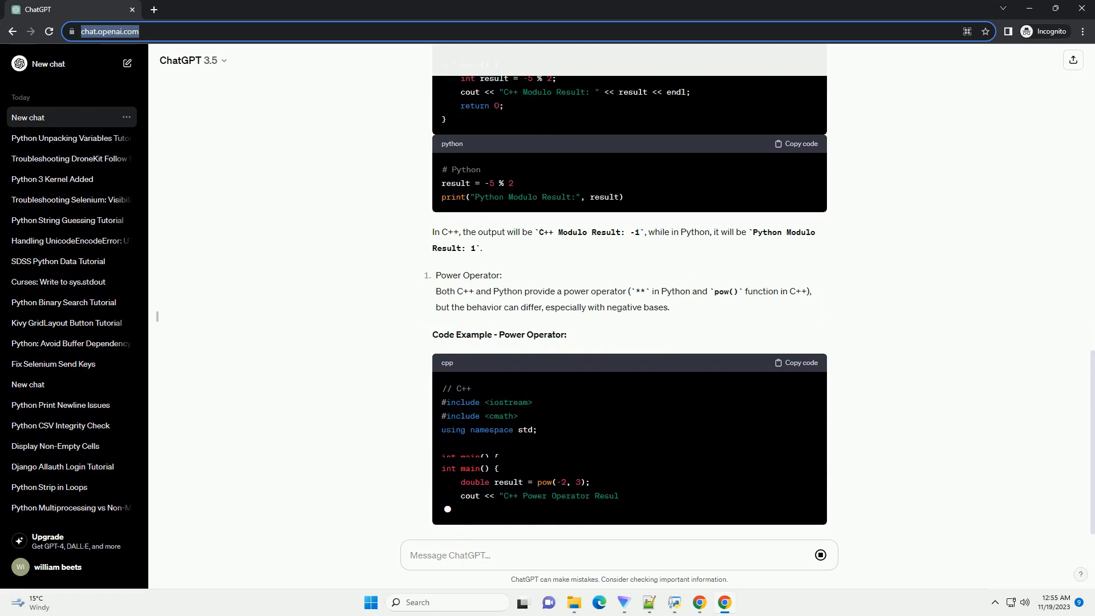
scroll(down, 3)
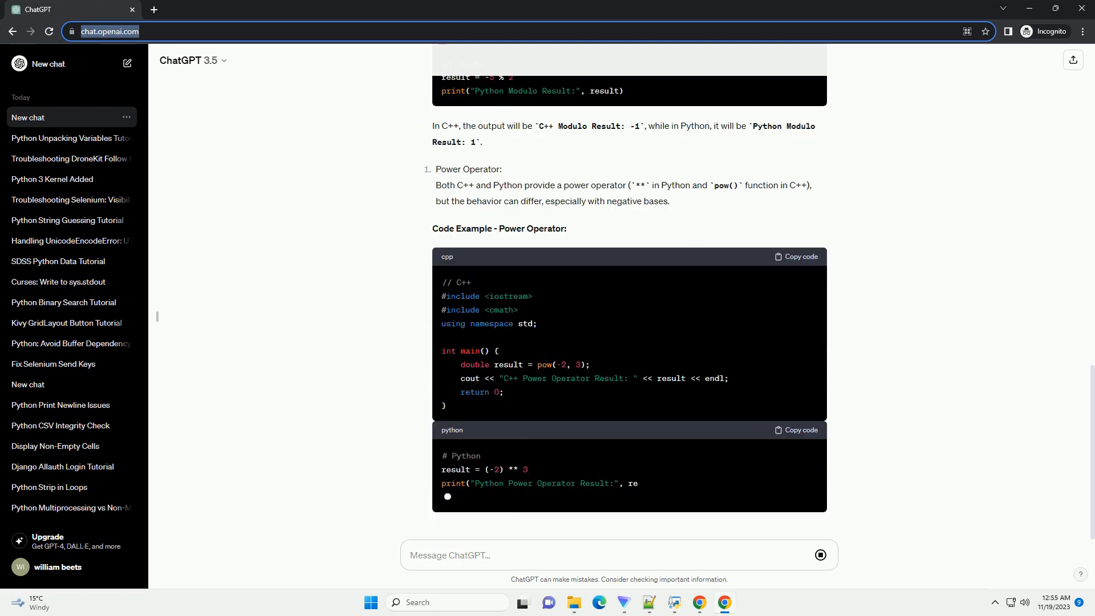